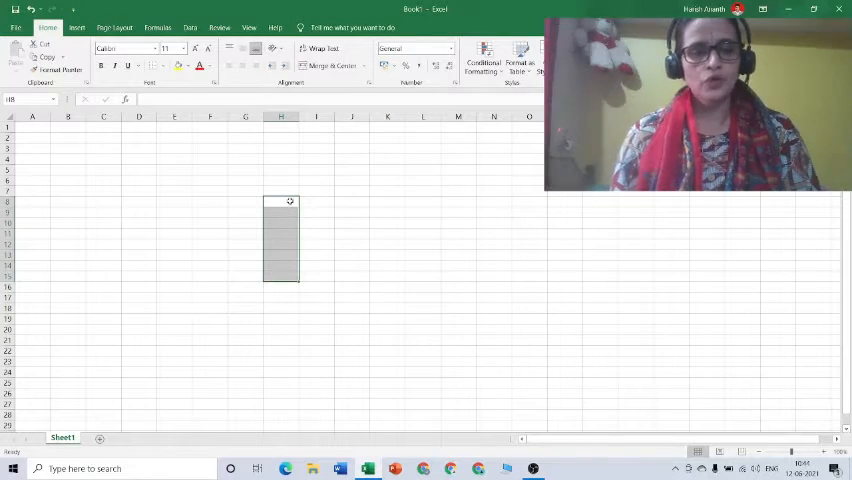
{"action": "mouse_move", "coordinate": [379, 237]}
{"action": "type", "text": "25"}
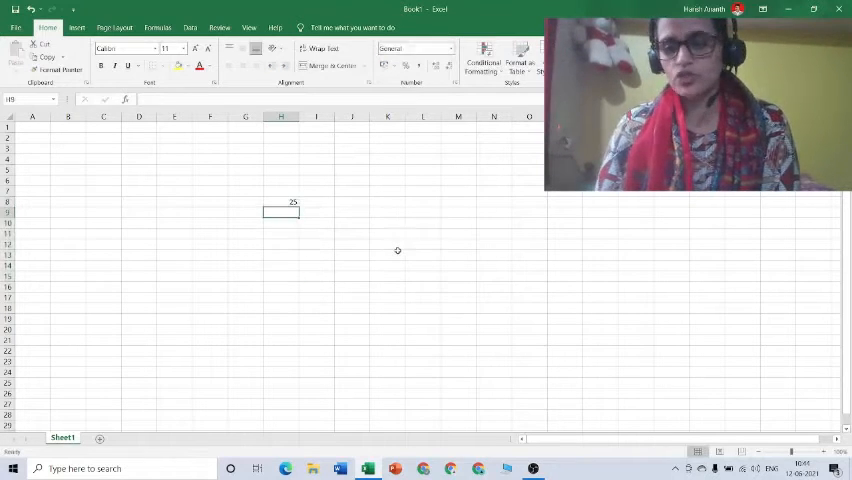
Step: Type 25, 45, 89, 74, 42, 21, 1, 5, 10 and 34 into H8 through H17
{"action": "type", "text": "45"}
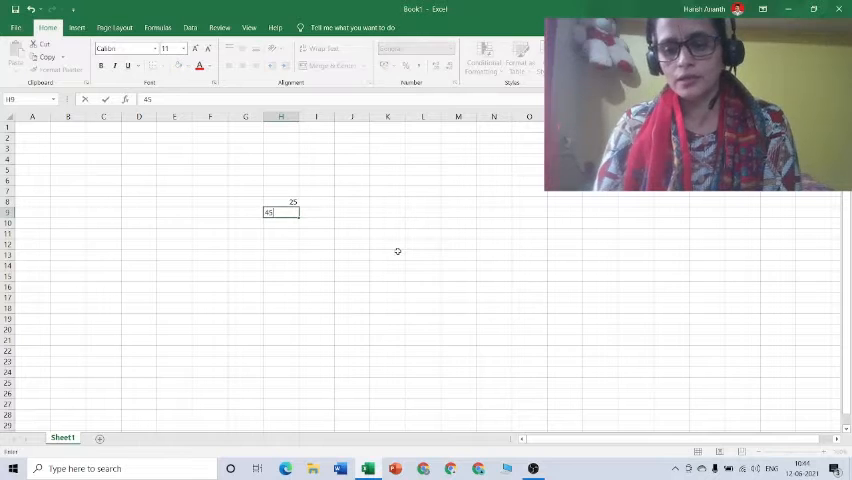
{"action": "key", "text": "Return"}
{"action": "type", "text": "89"}
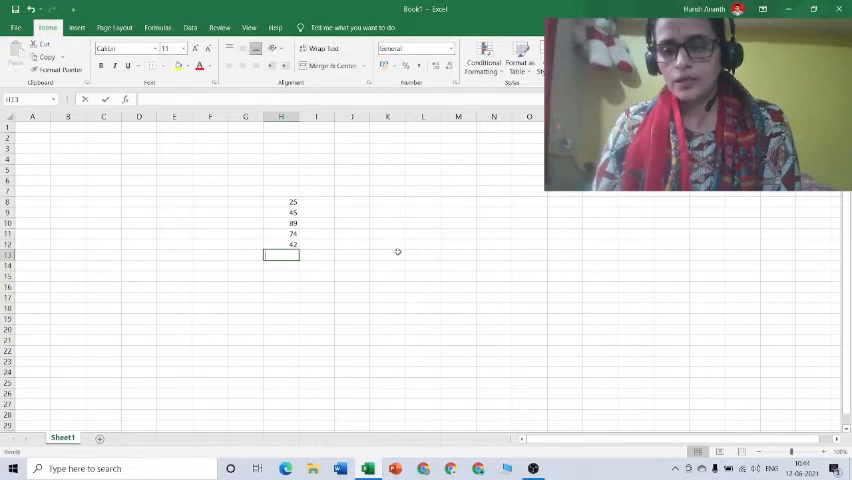
{"action": "type", "text": "21"}
{"action": "left_click", "coordinate": [281, 265]}
{"action": "type", "text": "1"}
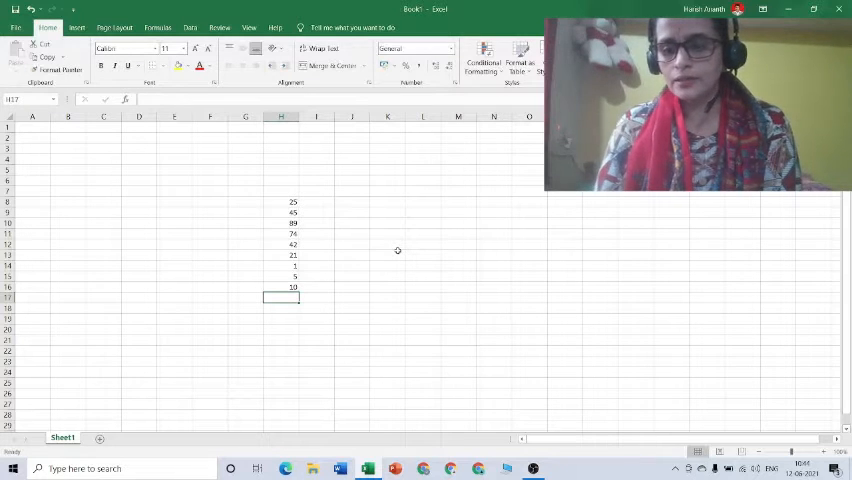
{"action": "type", "text": "34"}
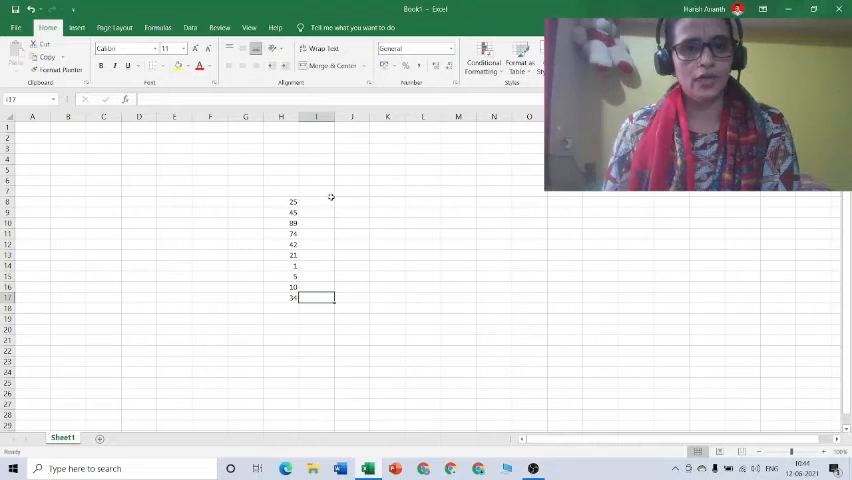
Step: Enter 79, 57, 81, 86, 31, 4, 94, 83, 24 and 20 into J8 through J17
{"action": "left_click", "coordinate": [351, 201]}
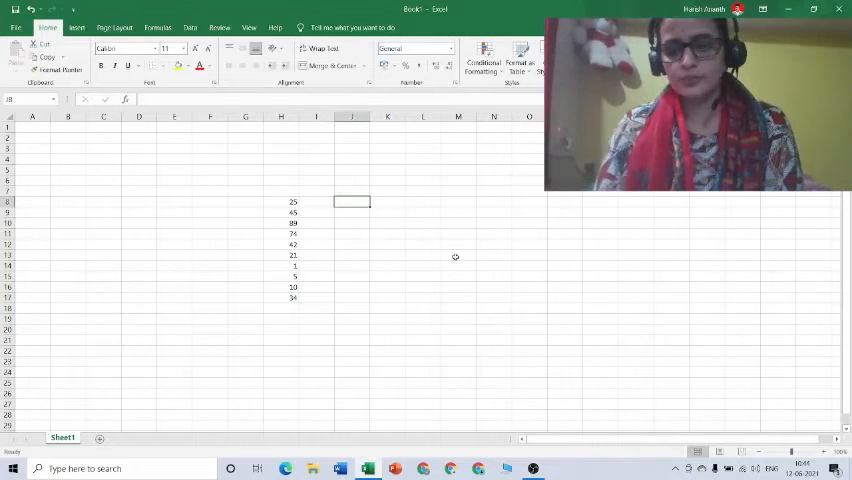
{"action": "type", "text": "85"}
{"action": "left_click", "coordinate": [352, 255]}
{"action": "type", "text": "04"}
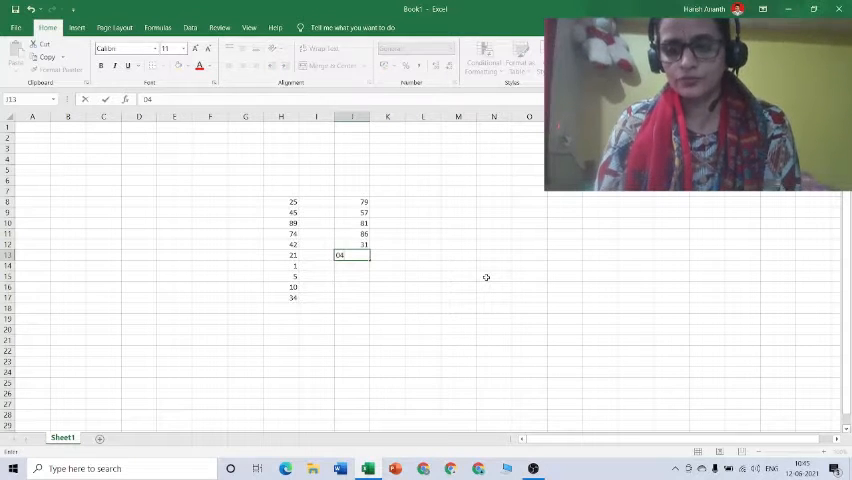
{"action": "key", "text": "Return"}
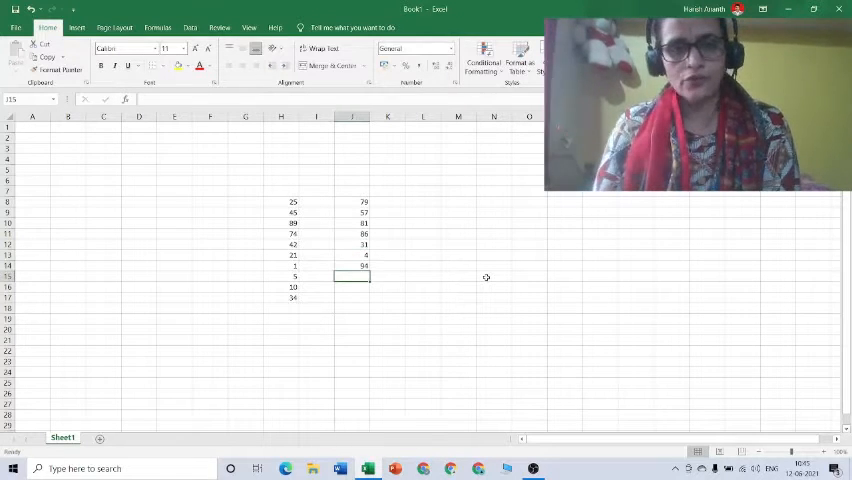
{"action": "type", "text": "83"}
{"action": "left_click", "coordinate": [352, 287]}
{"action": "type", "text": "24"}
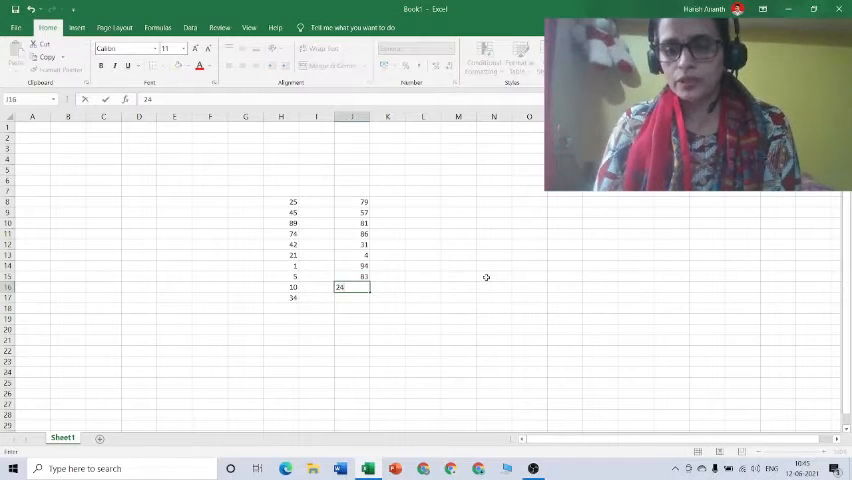
{"action": "type", "text": "20"}
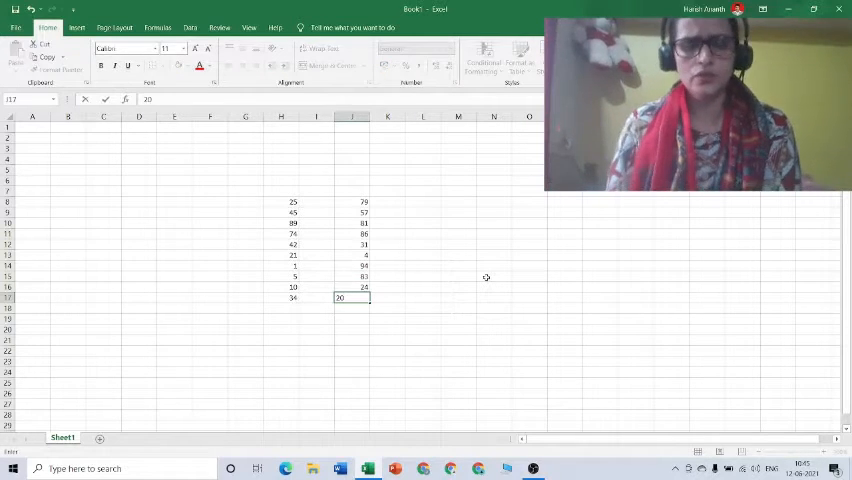
{"action": "left_click", "coordinate": [422, 266]}
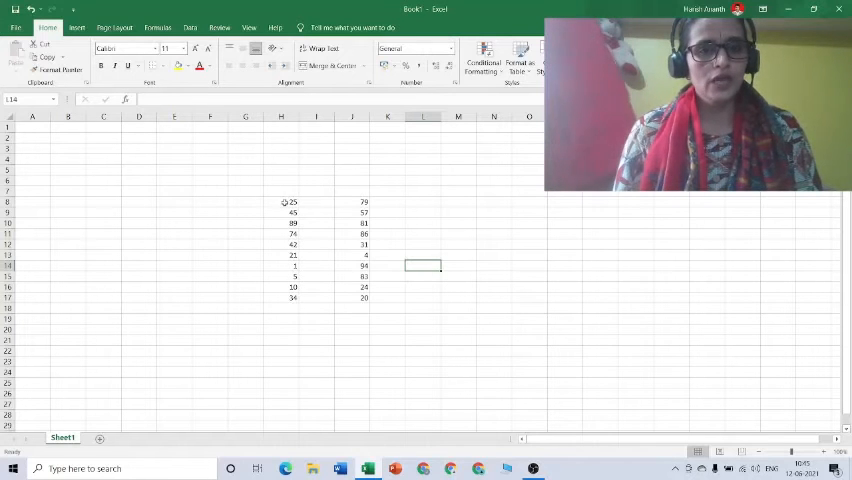
Step: Select the range H8:H17 holding the first list
{"action": "left_click_drag", "start_coordinate": [292, 202], "coordinate": [292, 298]}
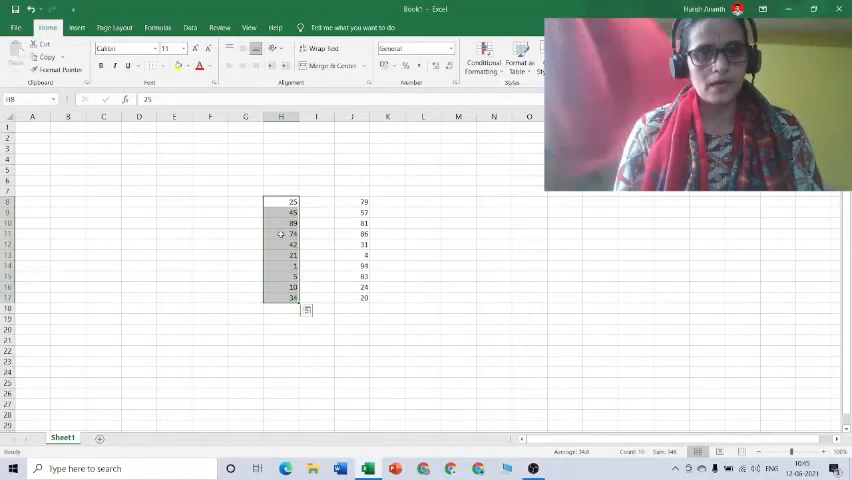
Step: Bring up the context menu on the selected H8:H17 numbers to sort them
{"action": "right_click", "coordinate": [281, 234]}
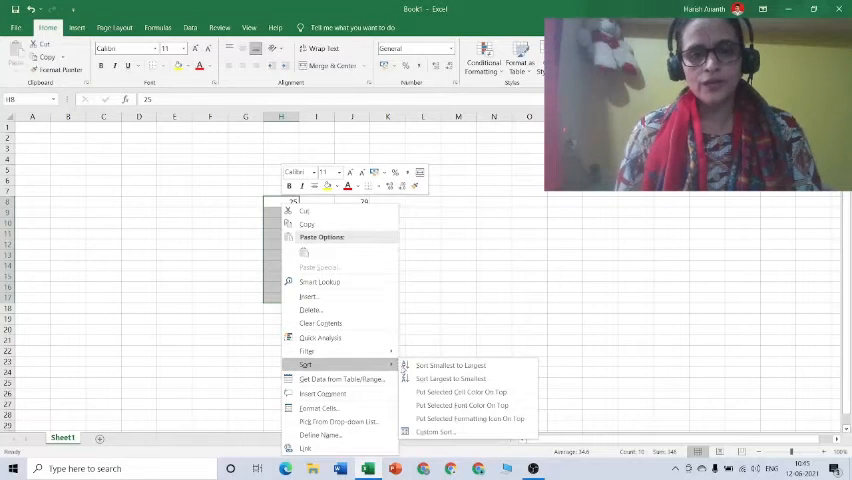
{"action": "mouse_move", "coordinate": [450, 365]}
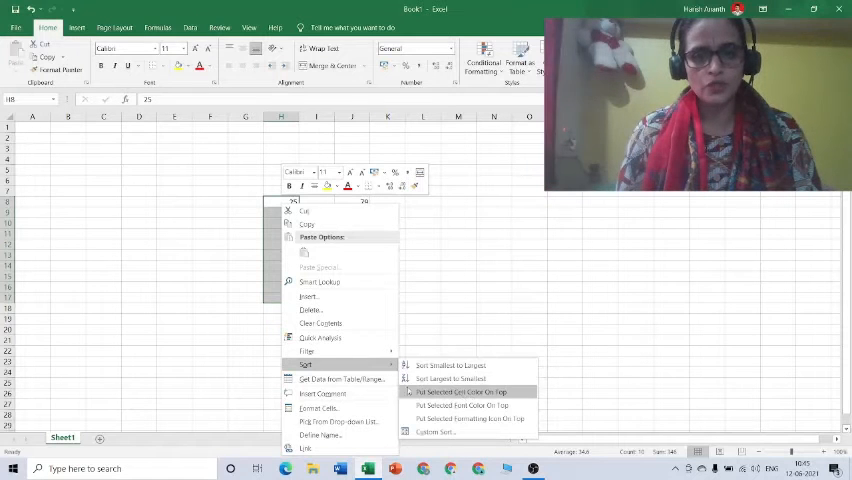
{"action": "mouse_move", "coordinate": [451, 378]}
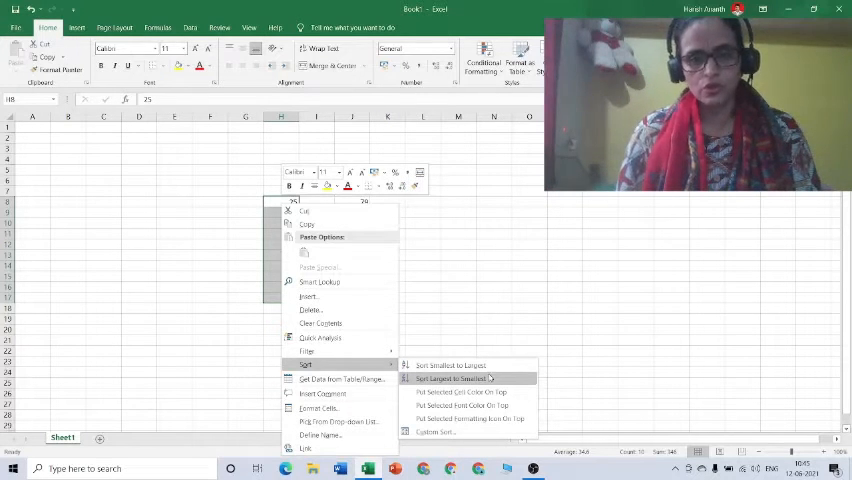
{"action": "mouse_move", "coordinate": [450, 365]}
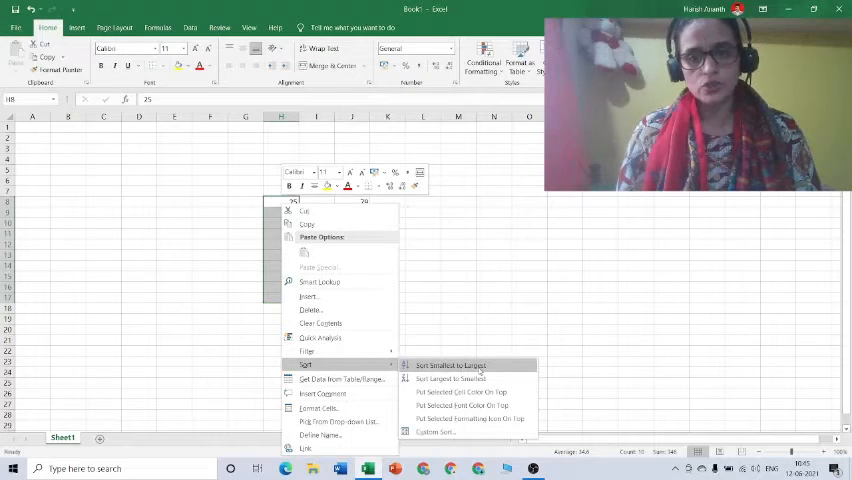
{"action": "mouse_move", "coordinate": [450, 378]}
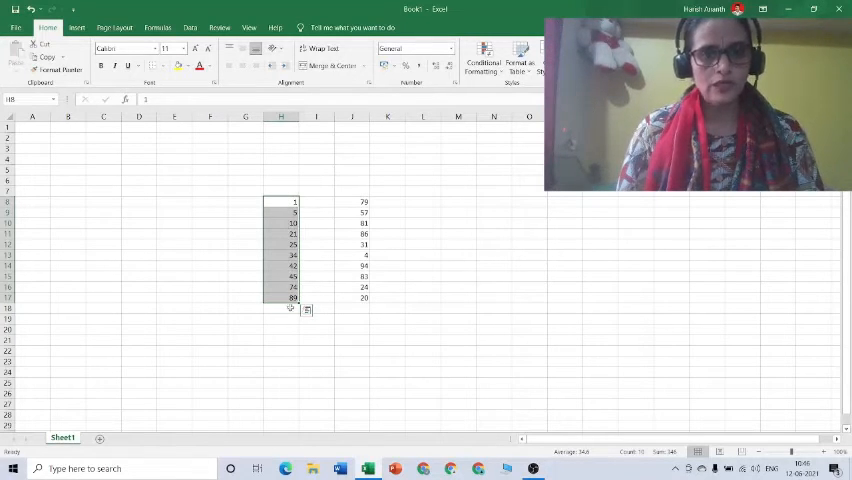
{"action": "mouse_move", "coordinate": [280, 218]}
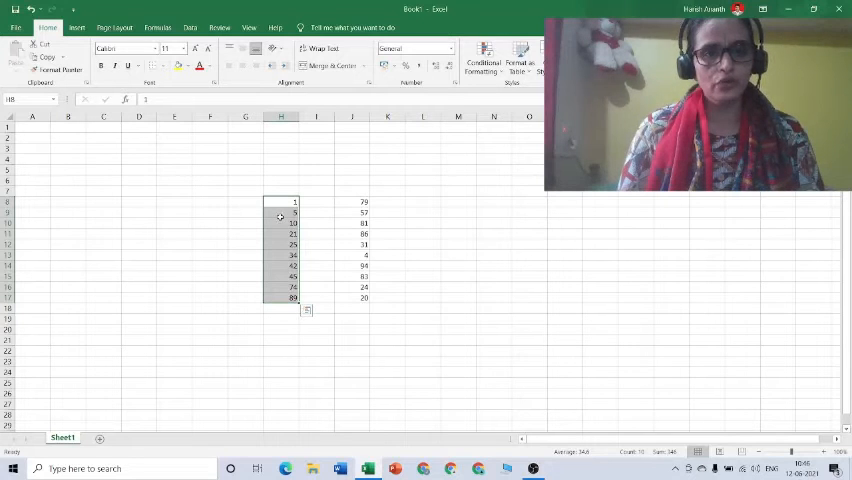
{"action": "mouse_move", "coordinate": [337, 202]}
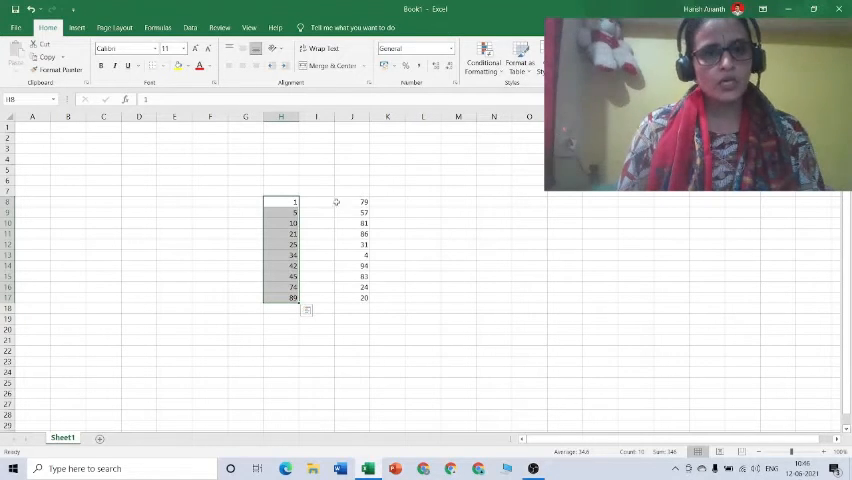
{"action": "left_click", "coordinate": [351, 201]}
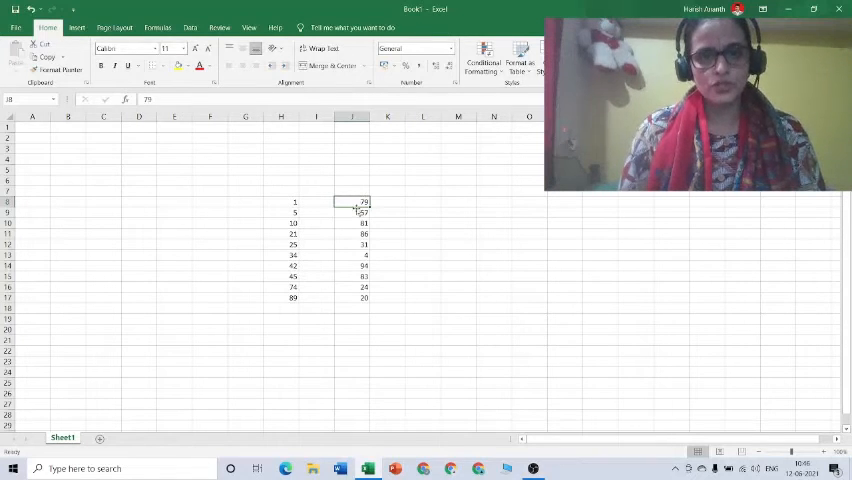
{"action": "mouse_move", "coordinate": [358, 274]}
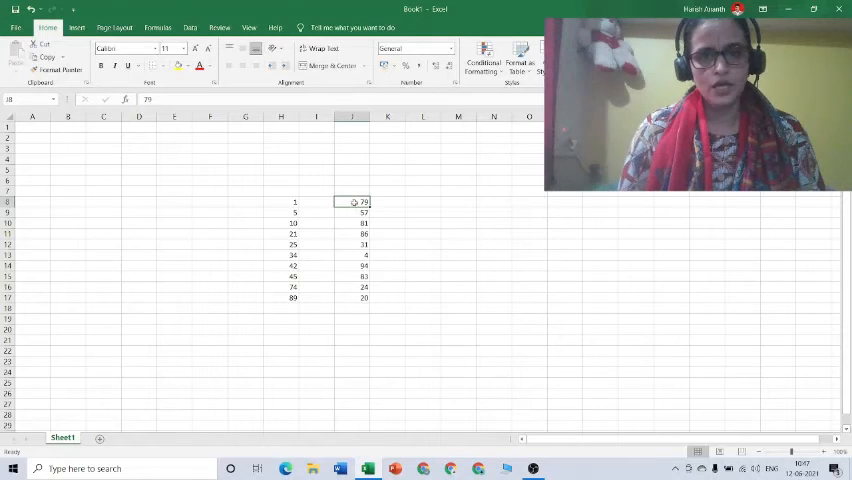
Step: Select J8:J17 and sort it largest to smallest, from 94 to 4
{"action": "left_click_drag", "start_coordinate": [352, 202], "coordinate": [352, 244]}
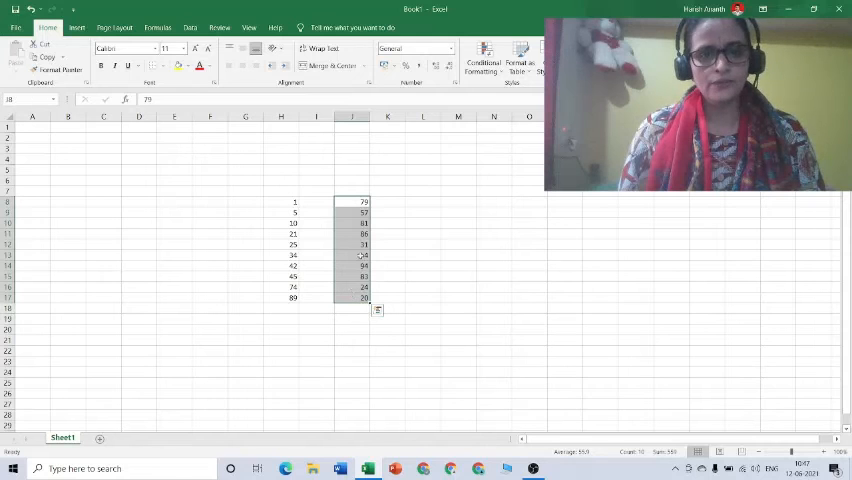
{"action": "right_click", "coordinate": [360, 255]}
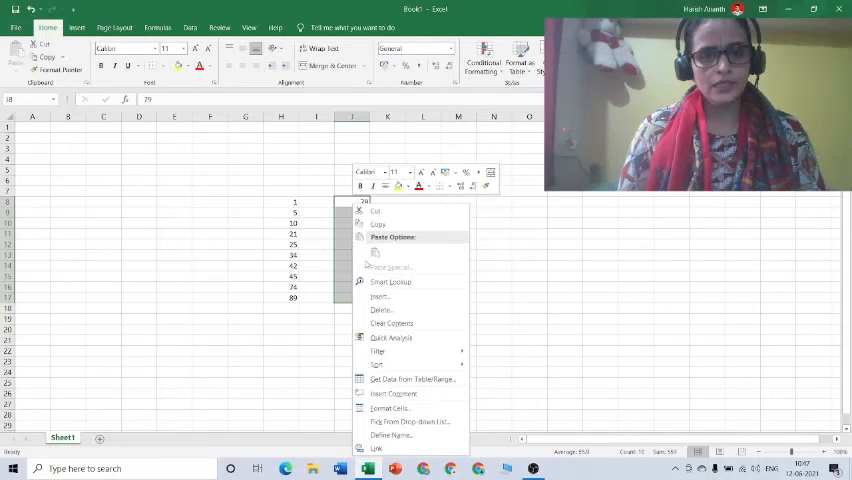
{"action": "mouse_move", "coordinate": [378, 351]}
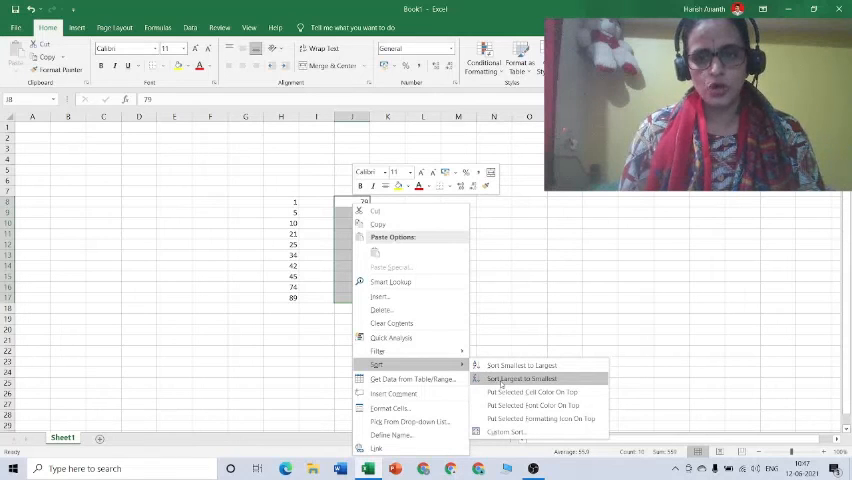
{"action": "left_click", "coordinate": [520, 378]}
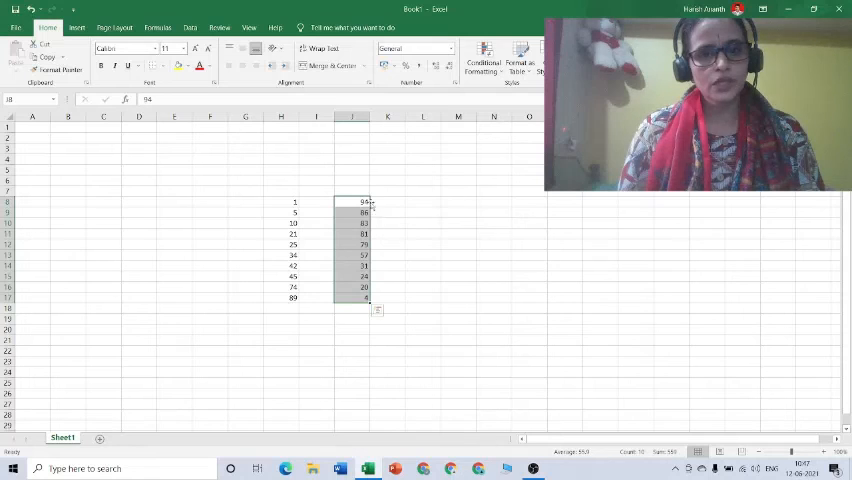
{"action": "left_click", "coordinate": [387, 222]}
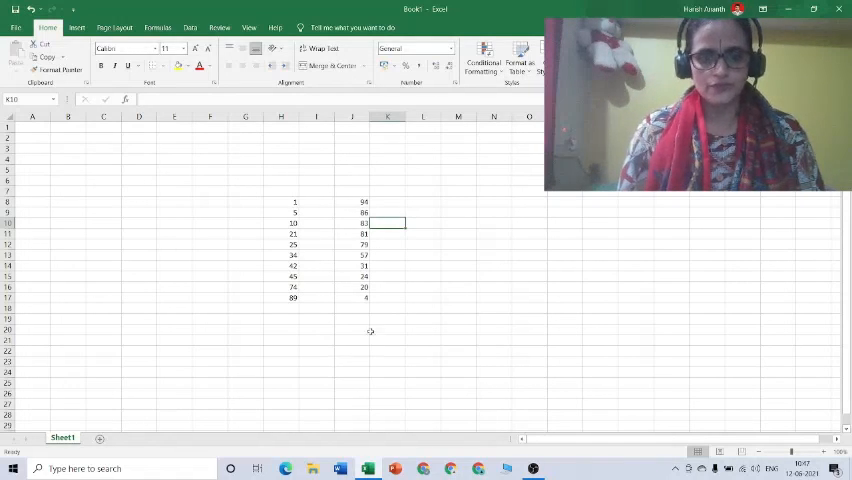
{"action": "mouse_move", "coordinate": [379, 346]}
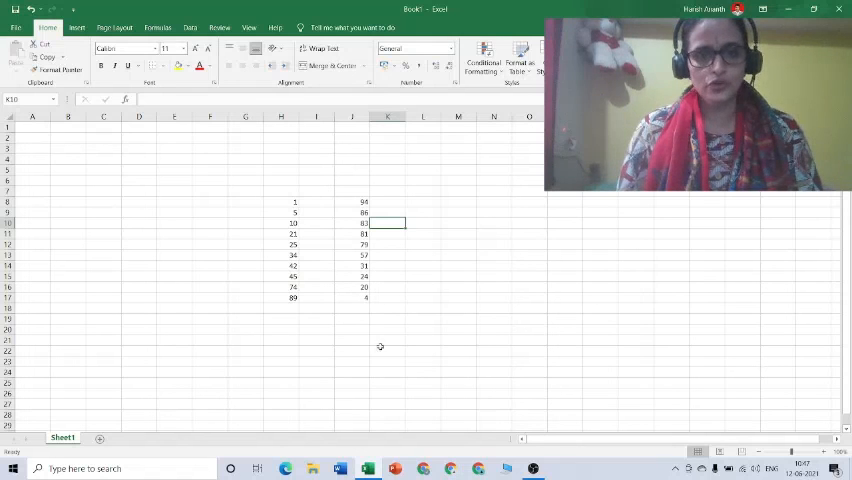